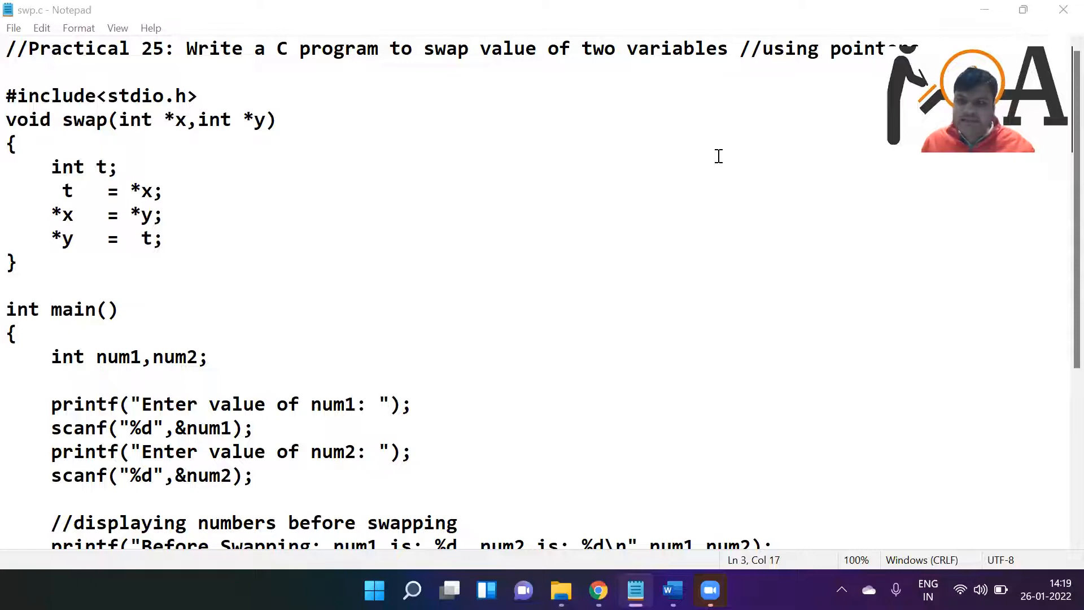
mouse_move(318, 39)
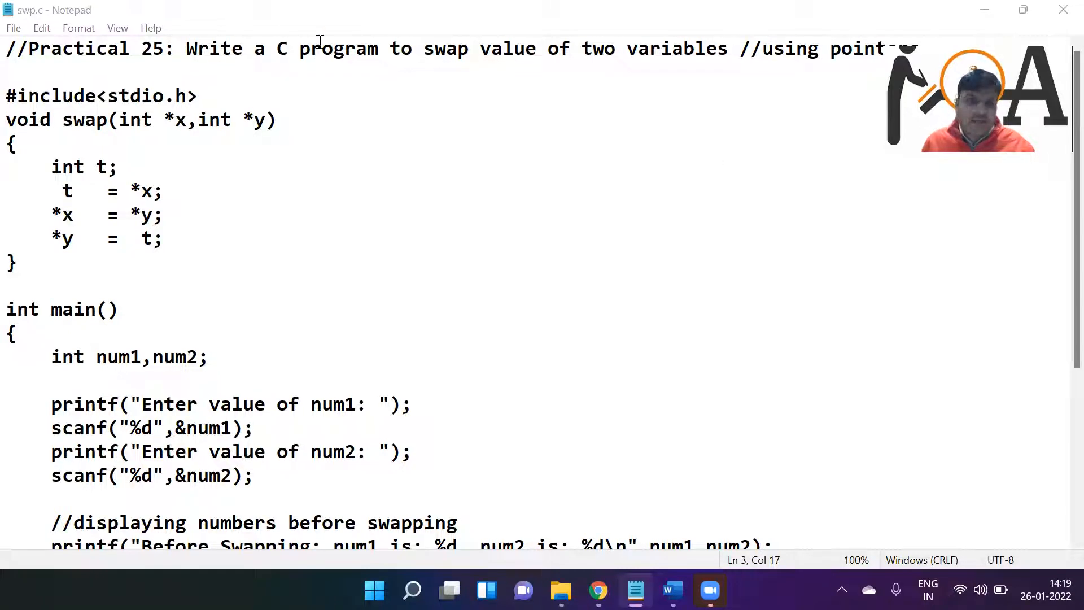
Step: Highlight the swap function name and the temporary variable t that stores *x
left_click_drag(333, 49, 515, 49)
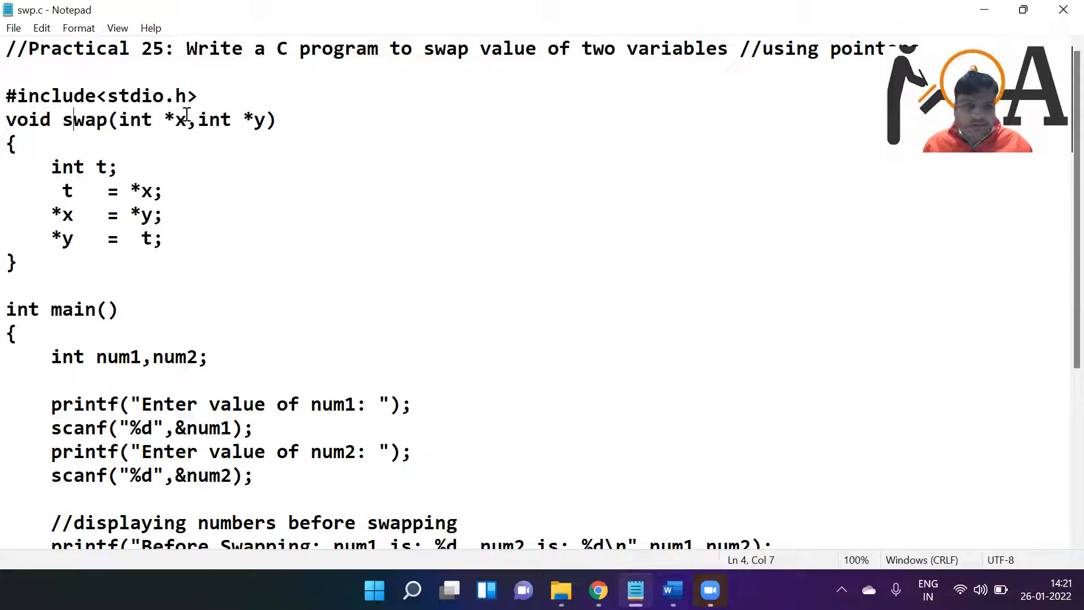
double_click(175, 119)
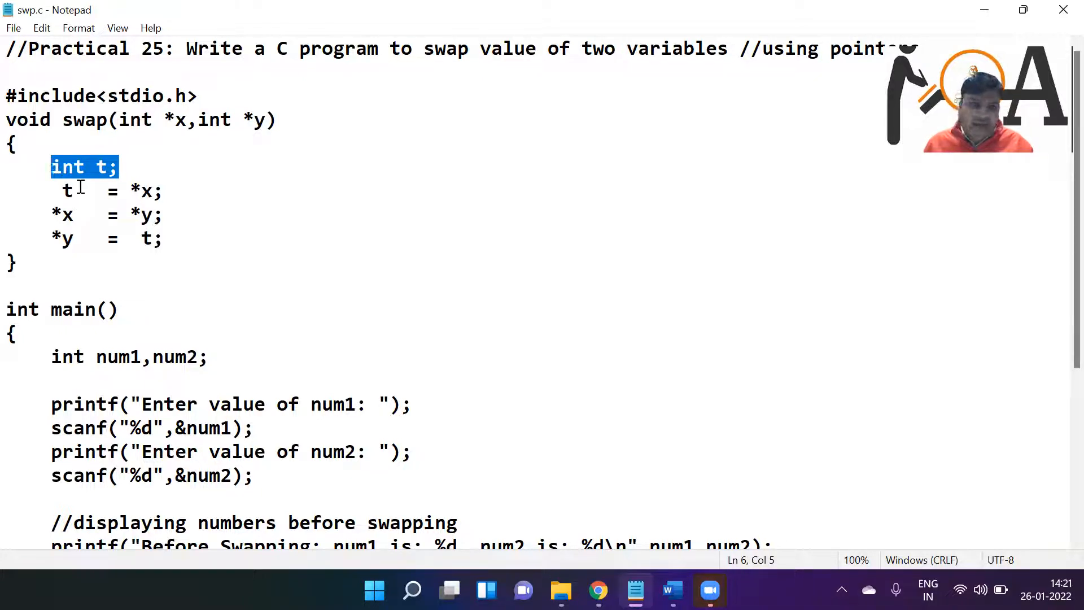
left_click_drag(130, 191, 161, 191)
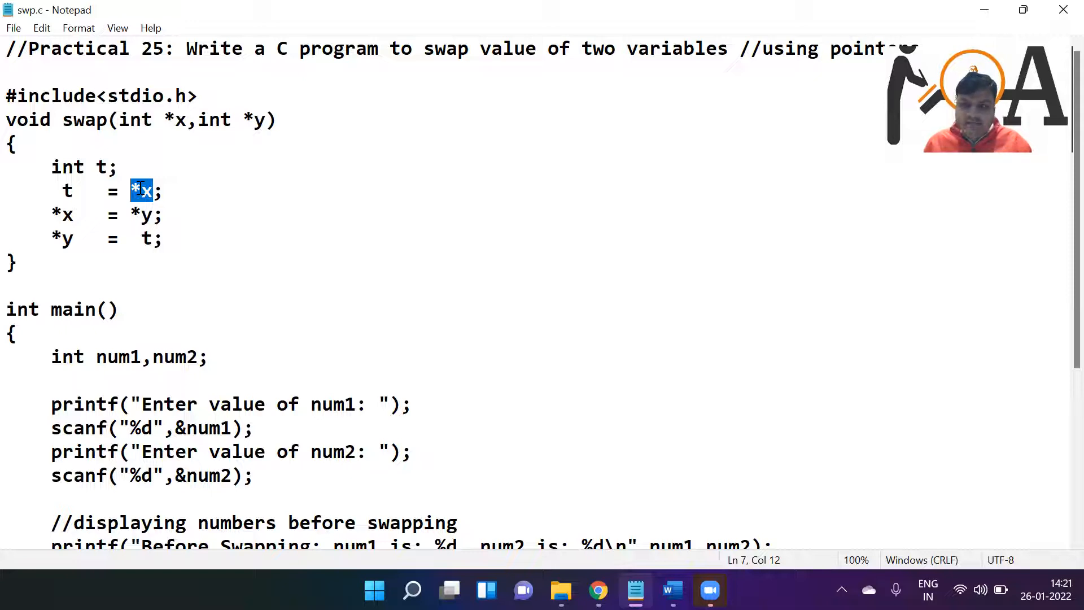
left_click(67, 192)
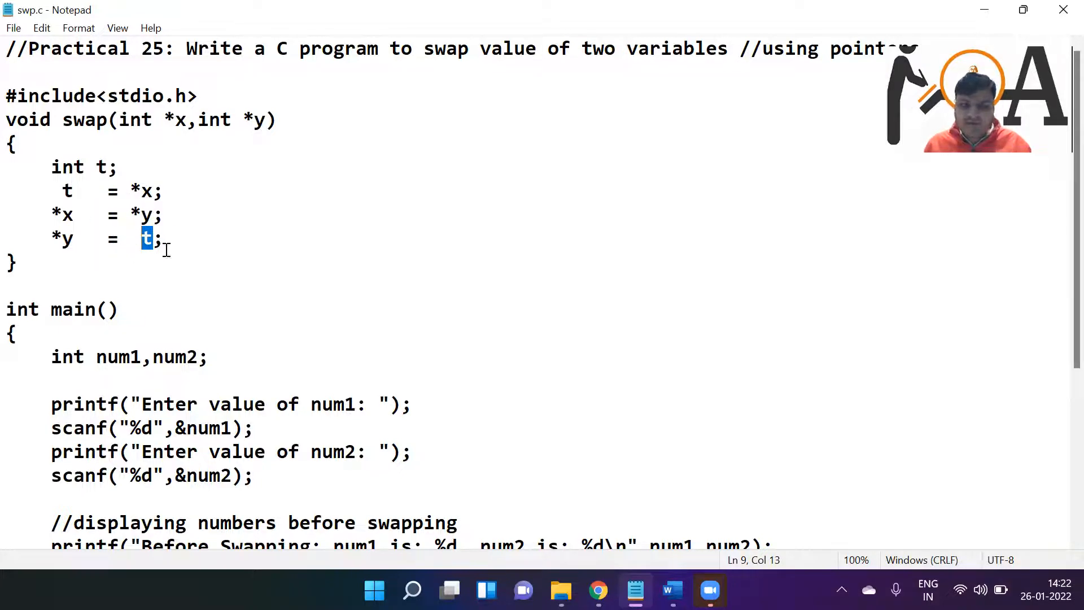
mouse_move(213, 234)
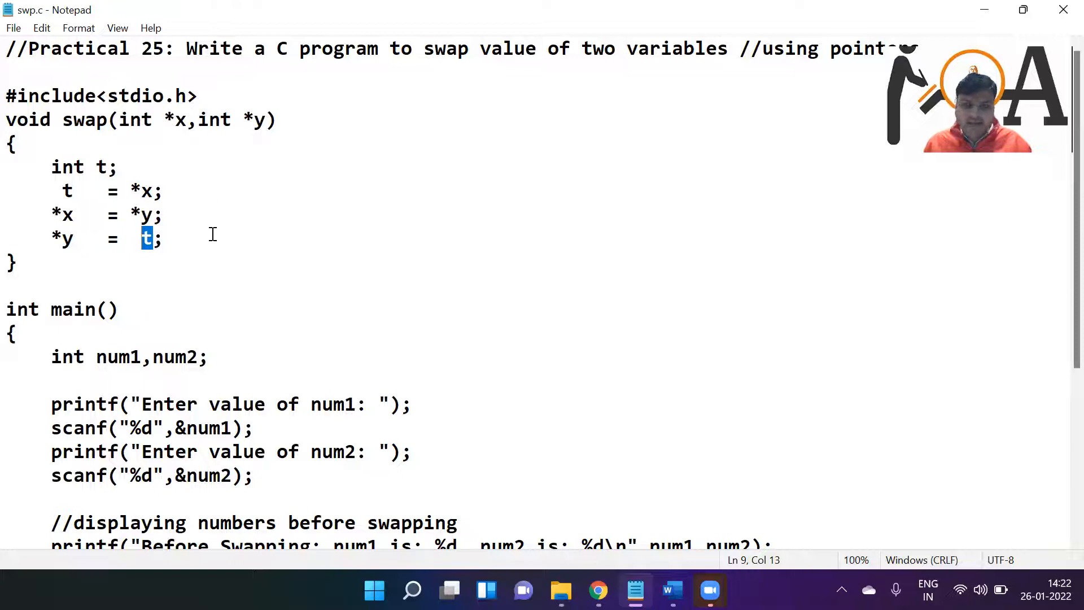
scroll("down", 3)
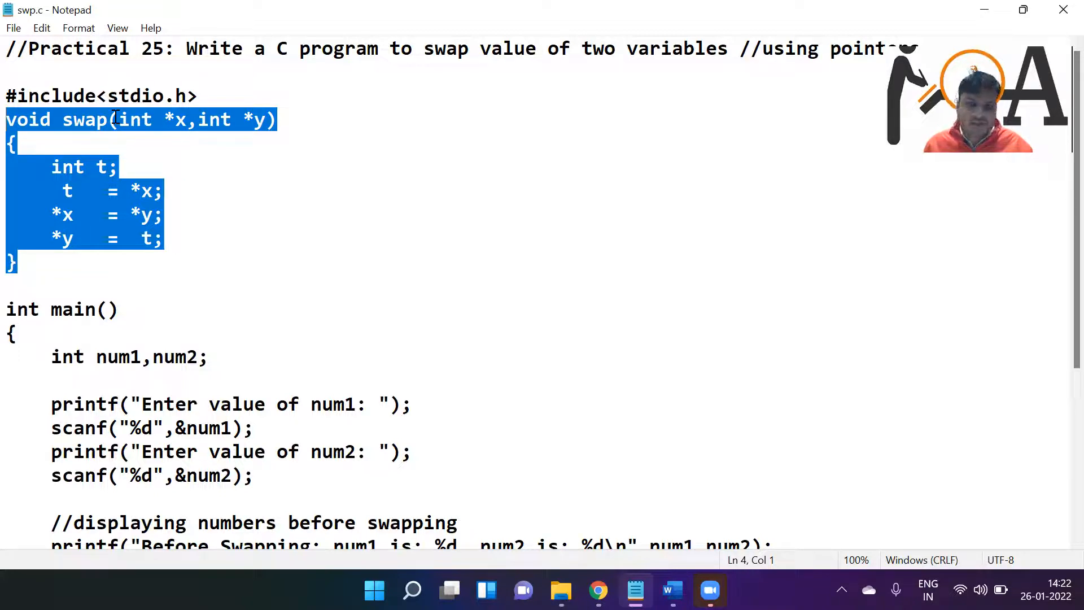
Step: Highlight main, the num1 prompt, the num2 address read, and num2 in the before-swapping message
left_click(124, 309)
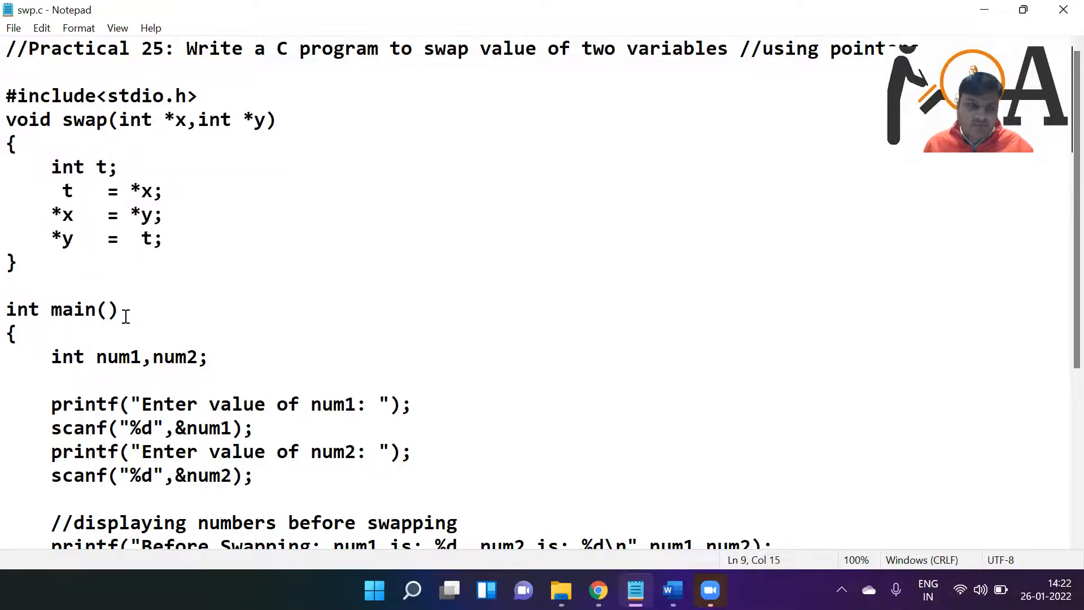
double_click(76, 308)
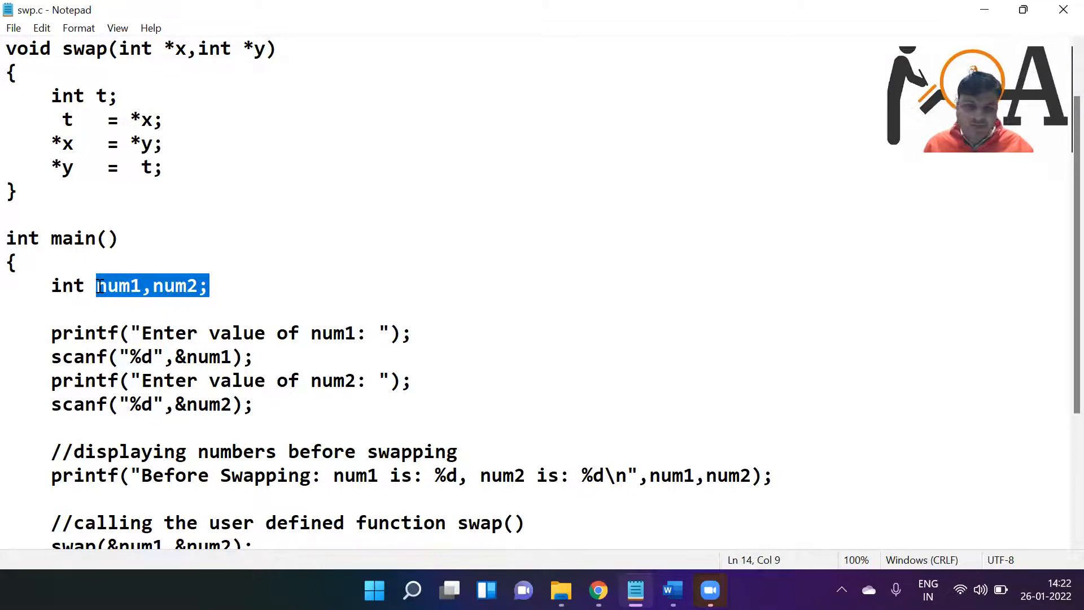
mouse_move(270, 329)
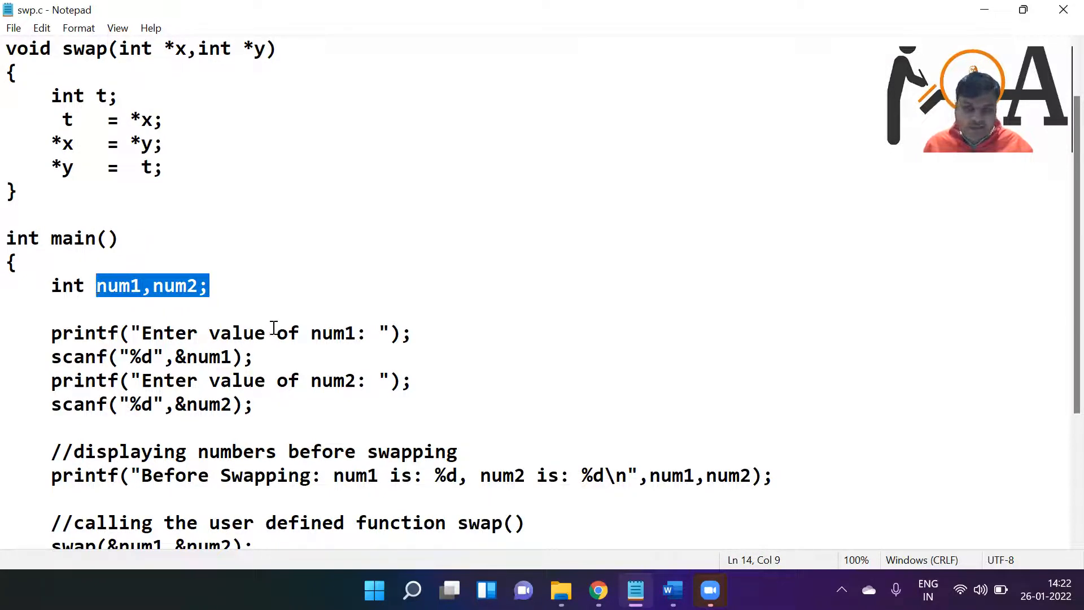
left_click_drag(175, 333, 311, 332)
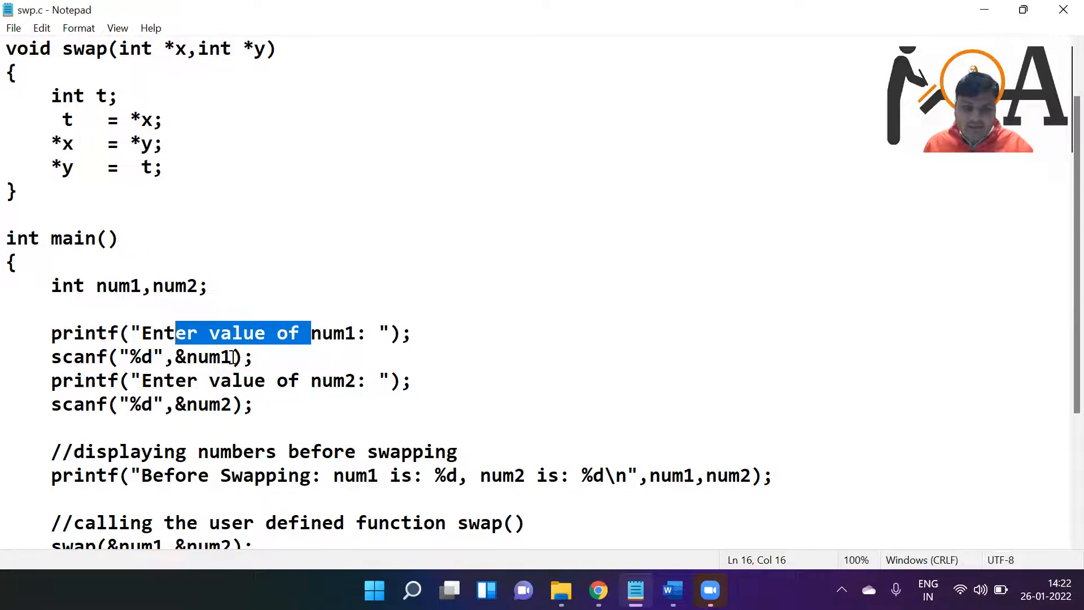
double_click(202, 356)
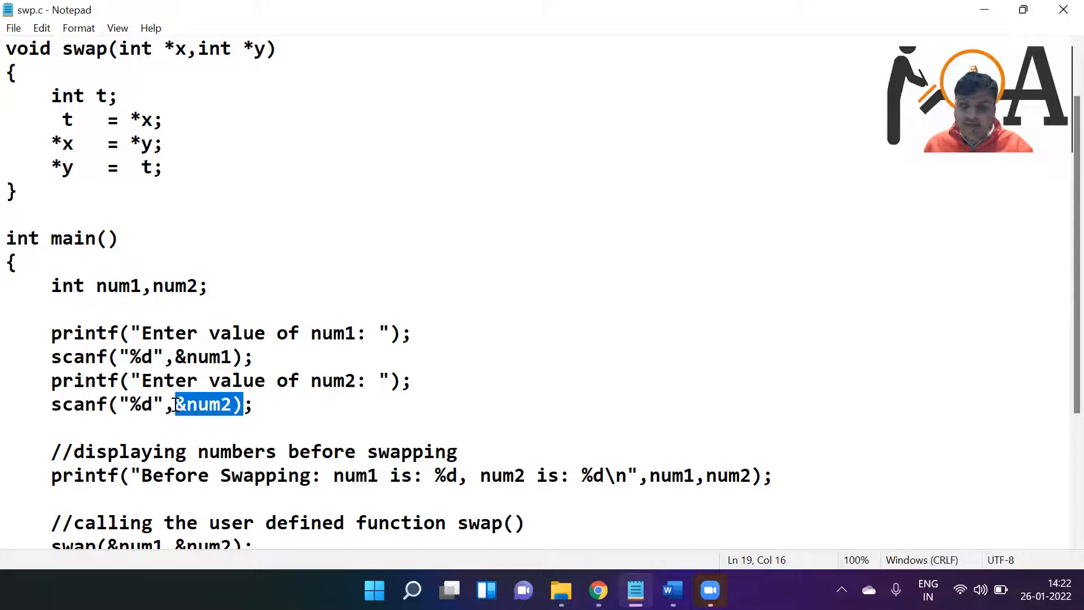
scroll("down", 3)
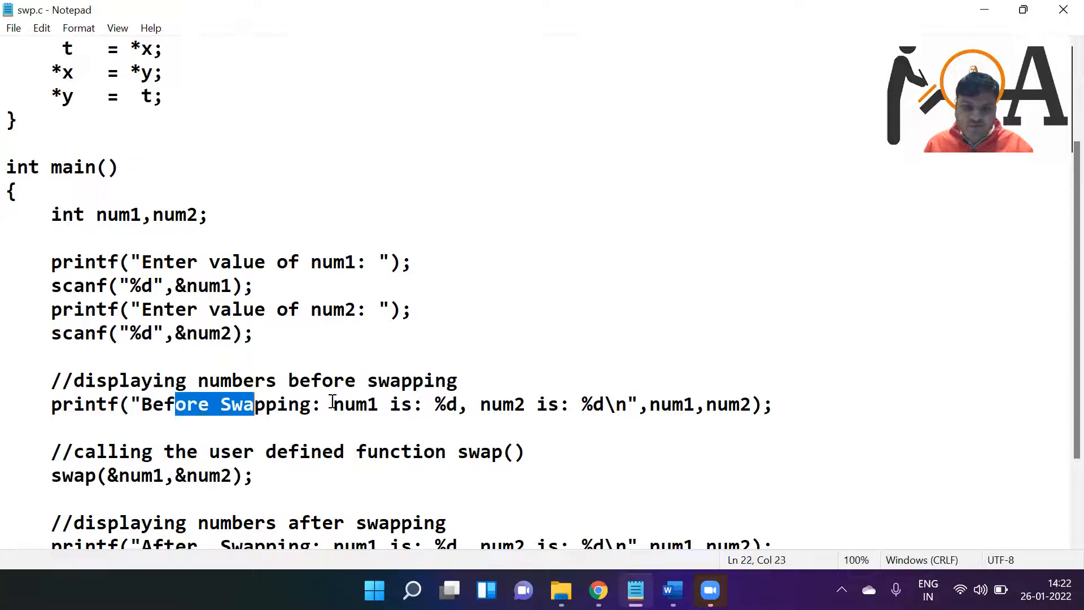
double_click(502, 404)
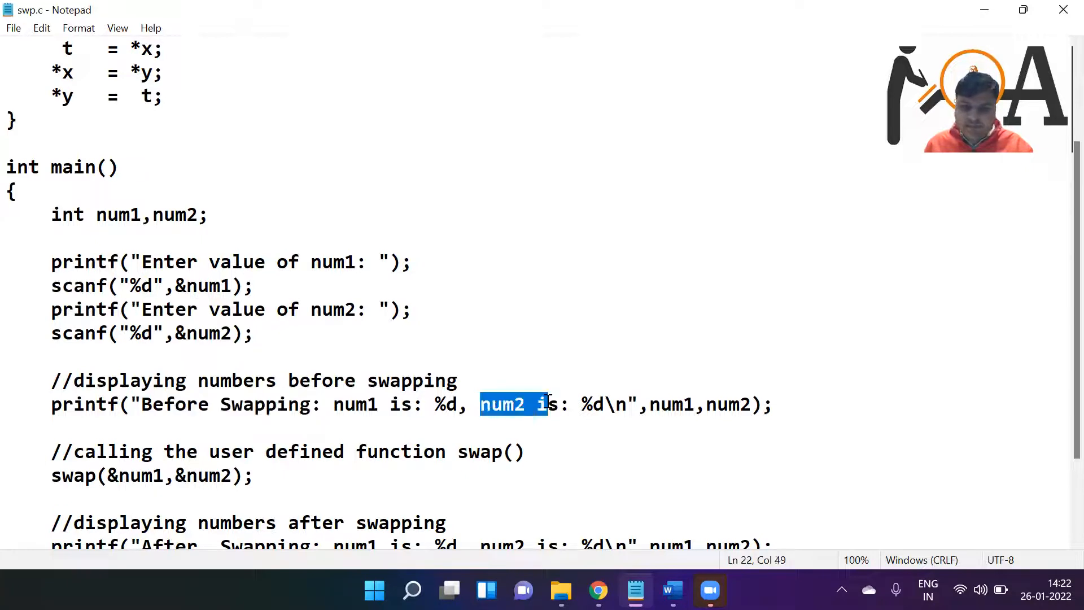
mouse_move(798, 406)
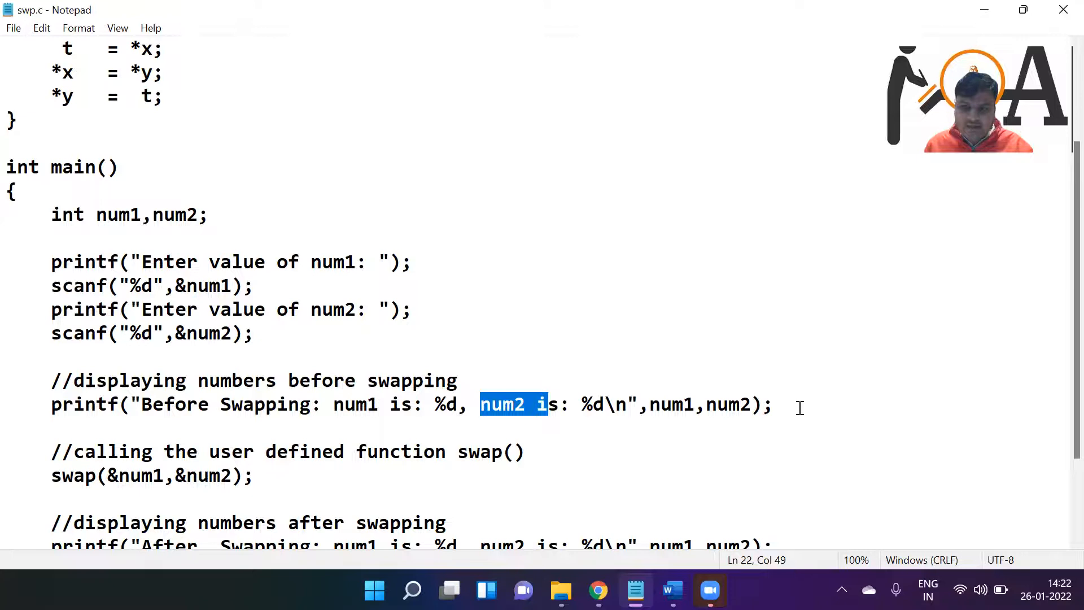
Step: Revisit the swap function header, then scroll down to the after-swapping printout in main
scroll("down", 3)
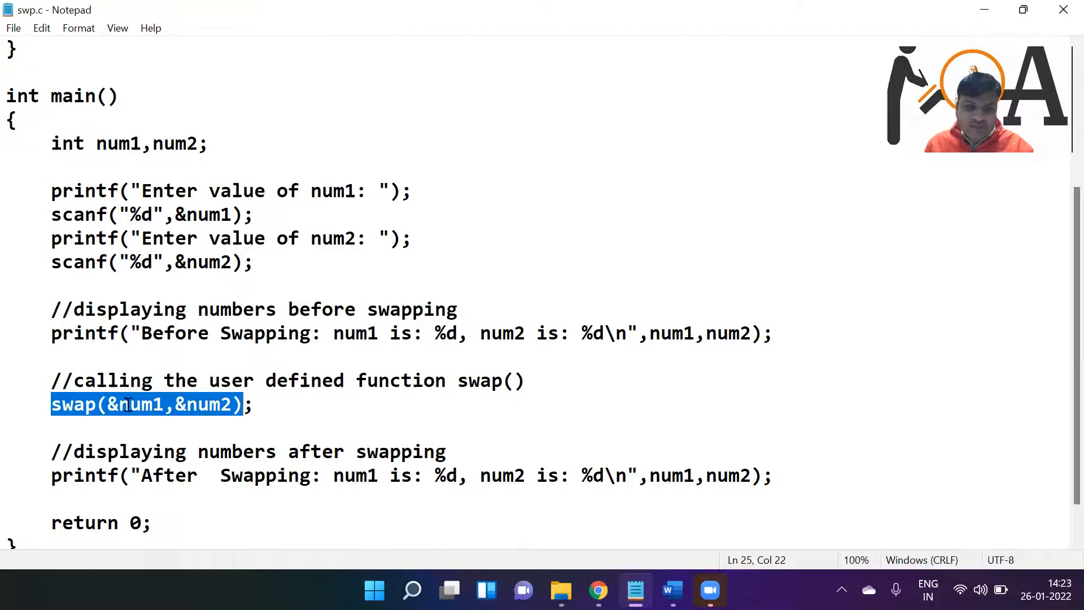
left_click(185, 404)
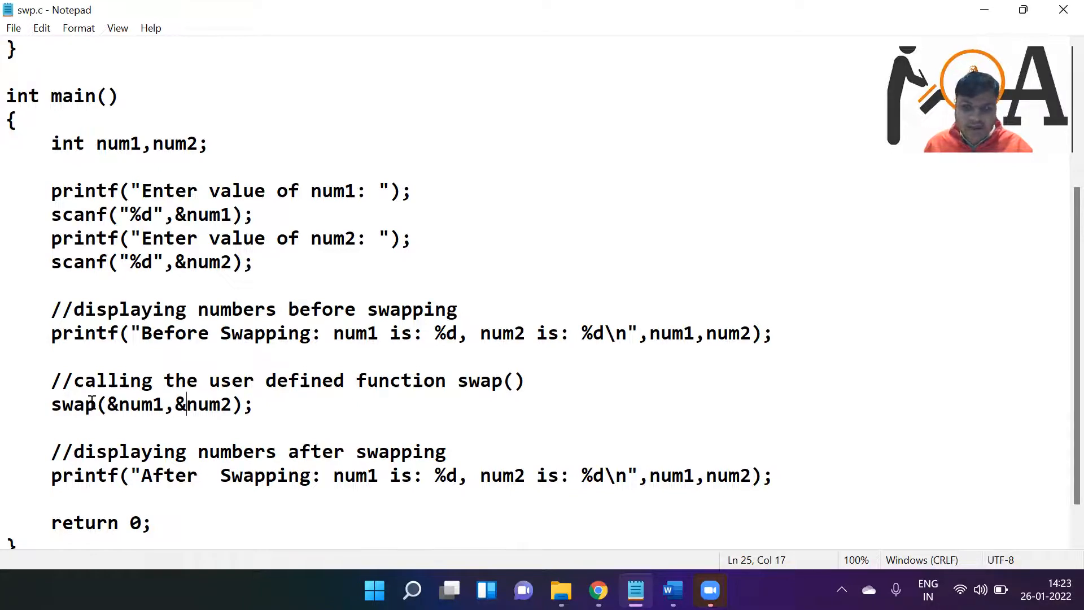
left_click(75, 404)
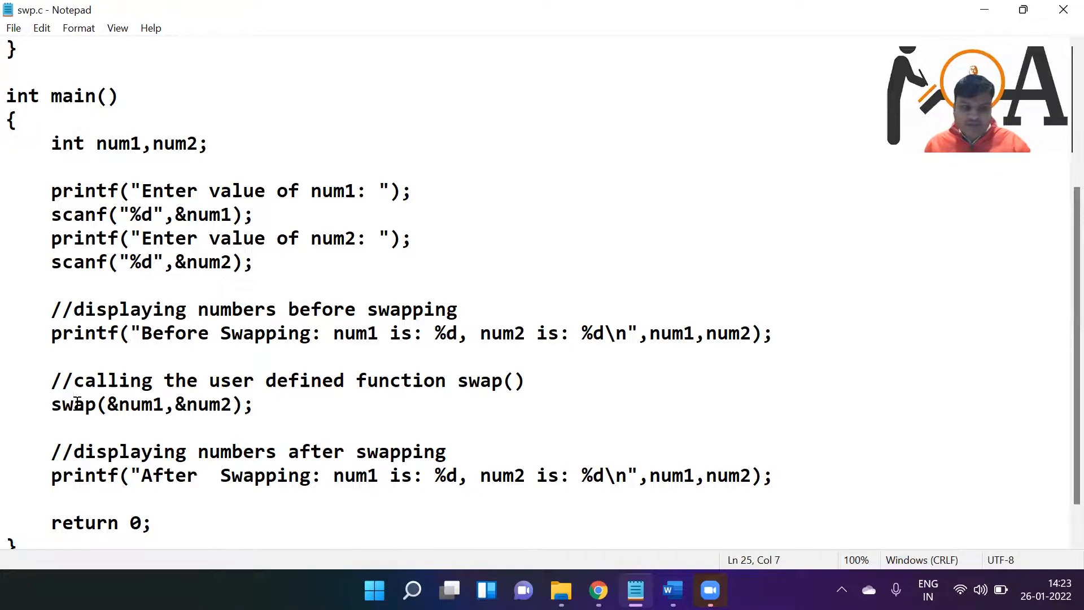
scroll("up", 3)
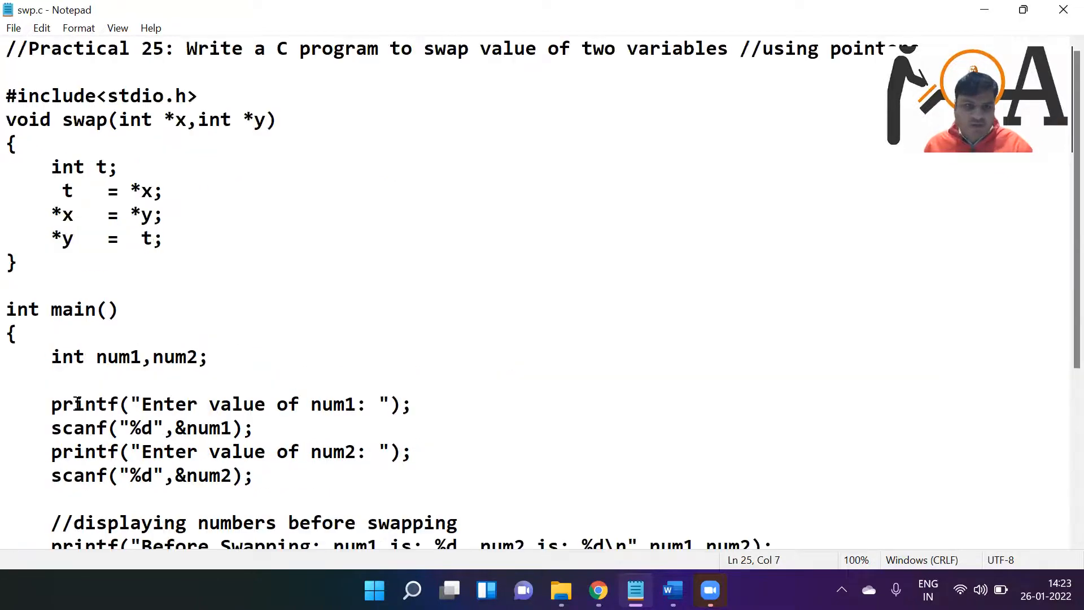
left_click_drag(62, 119, 275, 119)
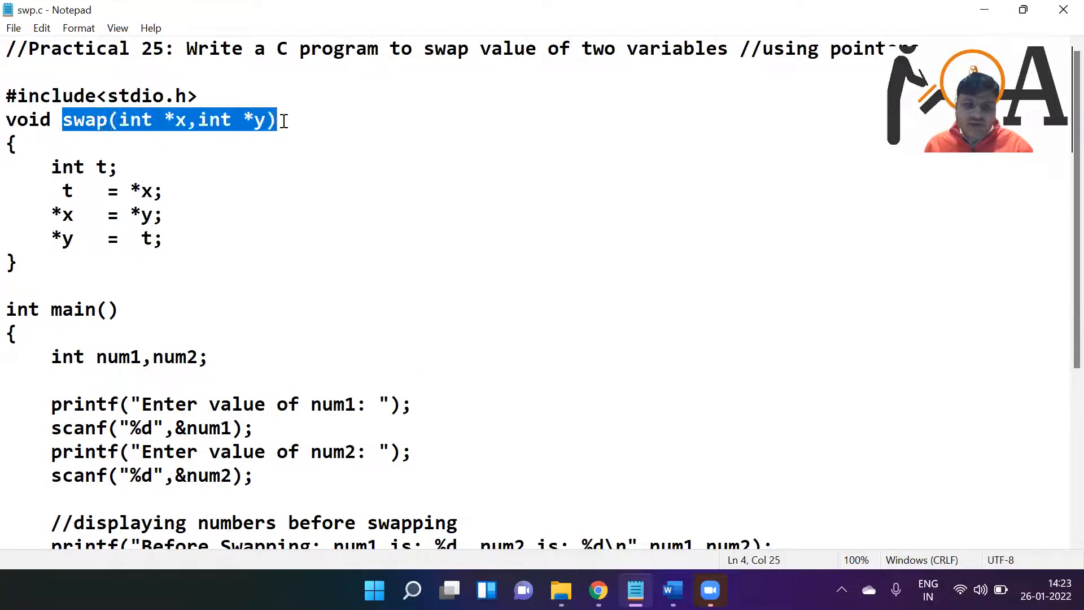
scroll("down", 3)
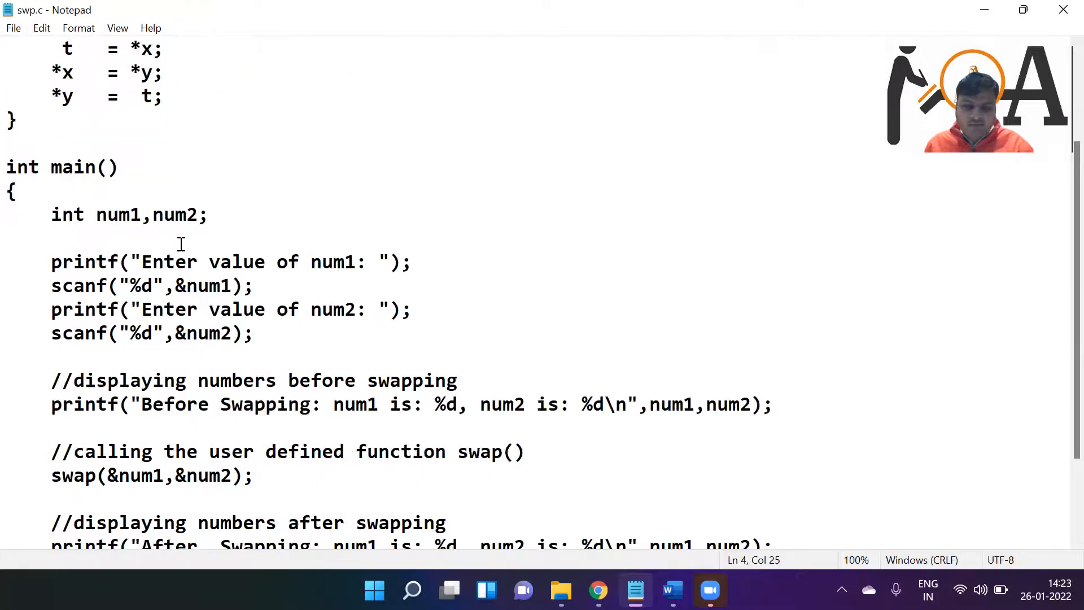
scroll("down", 3)
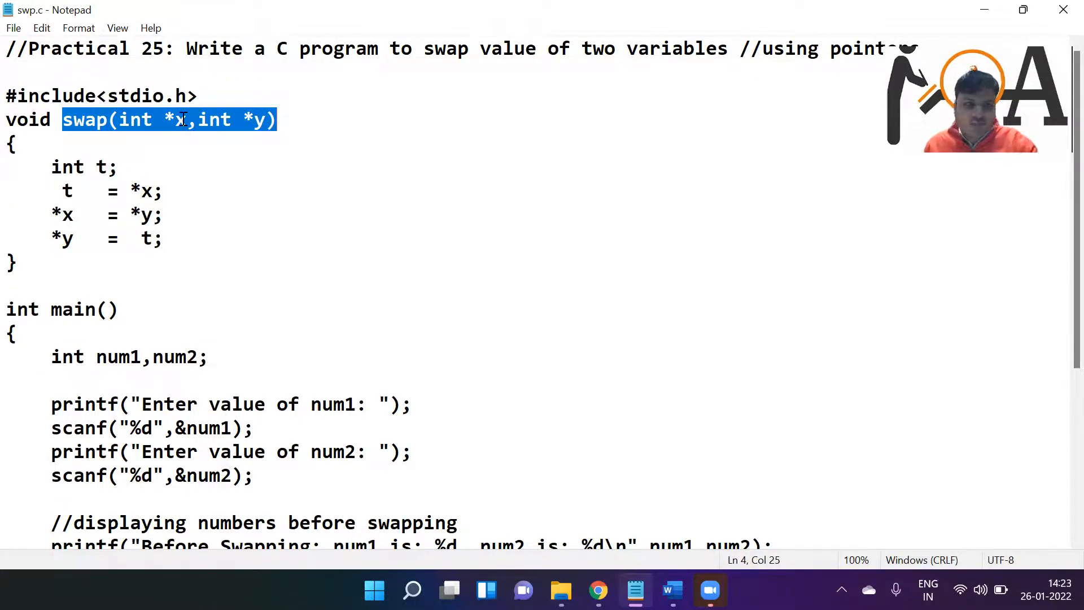
scroll("down", 3)
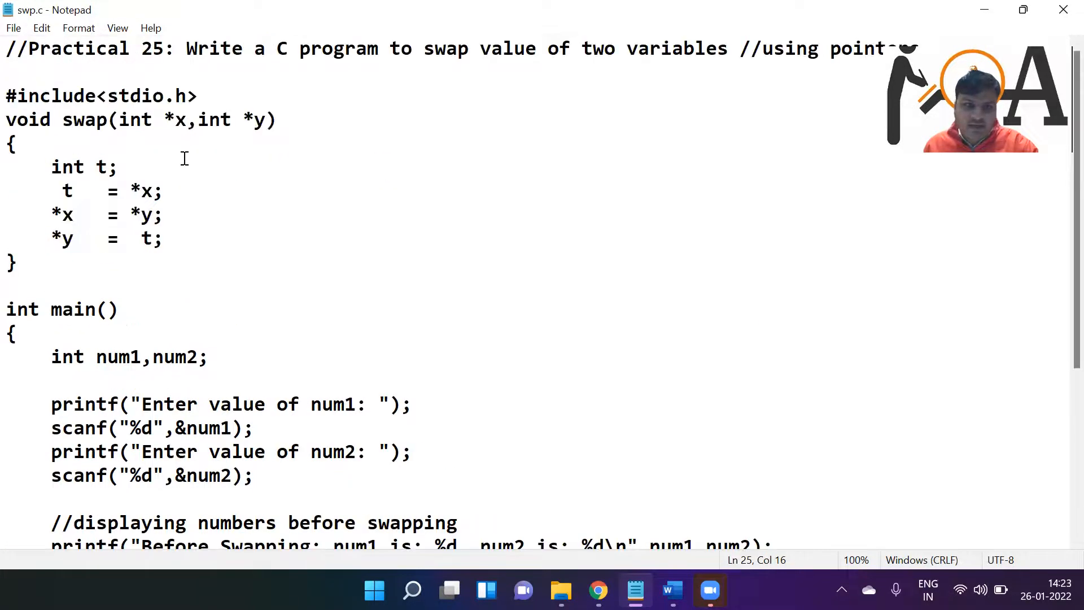
double_click(173, 120)
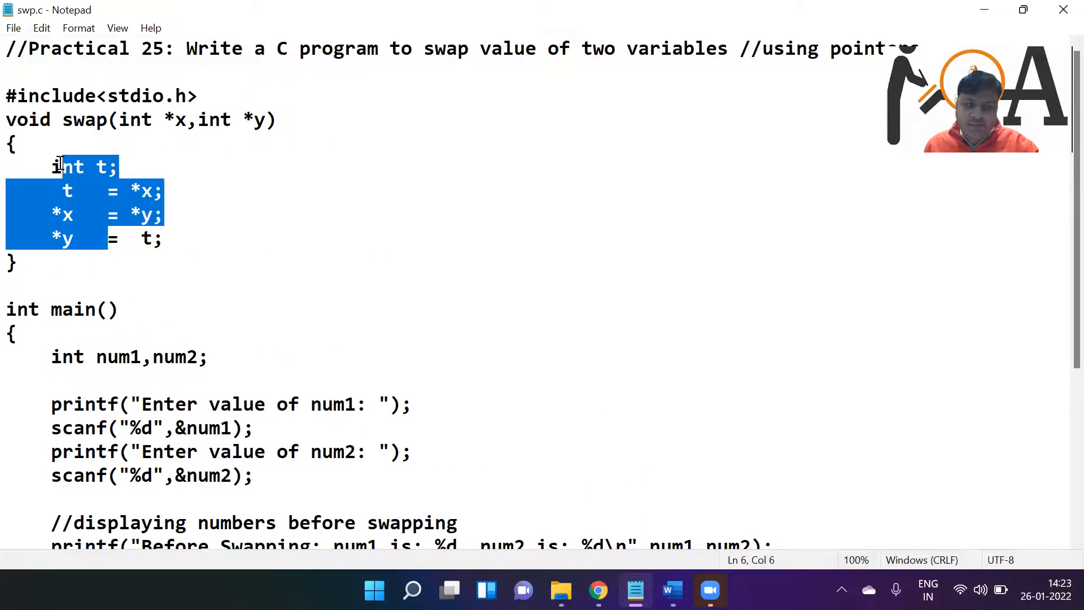
scroll("down", 3)
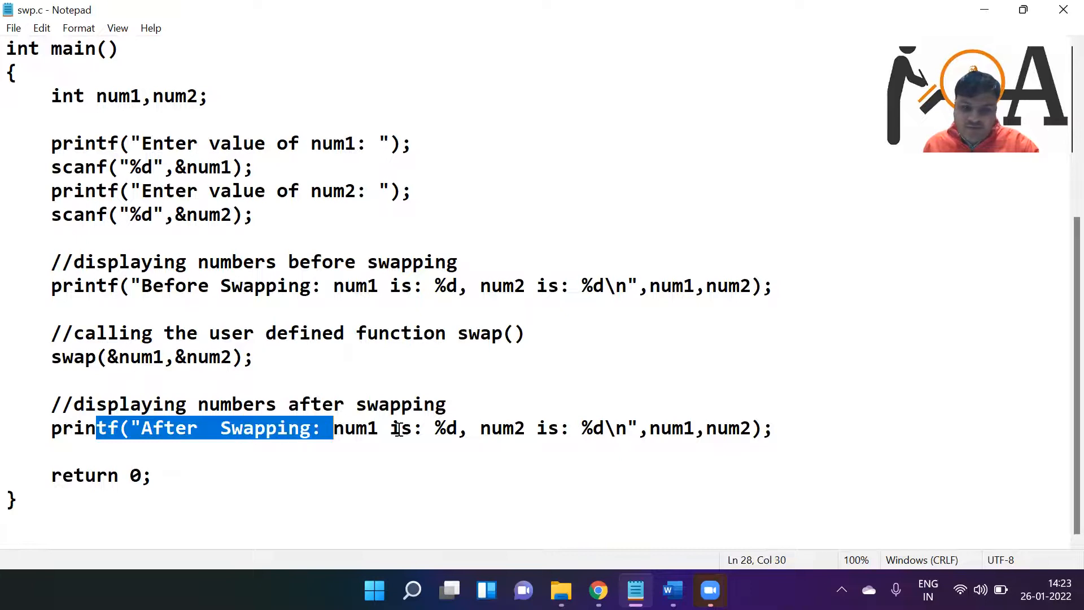
mouse_move(808, 444)
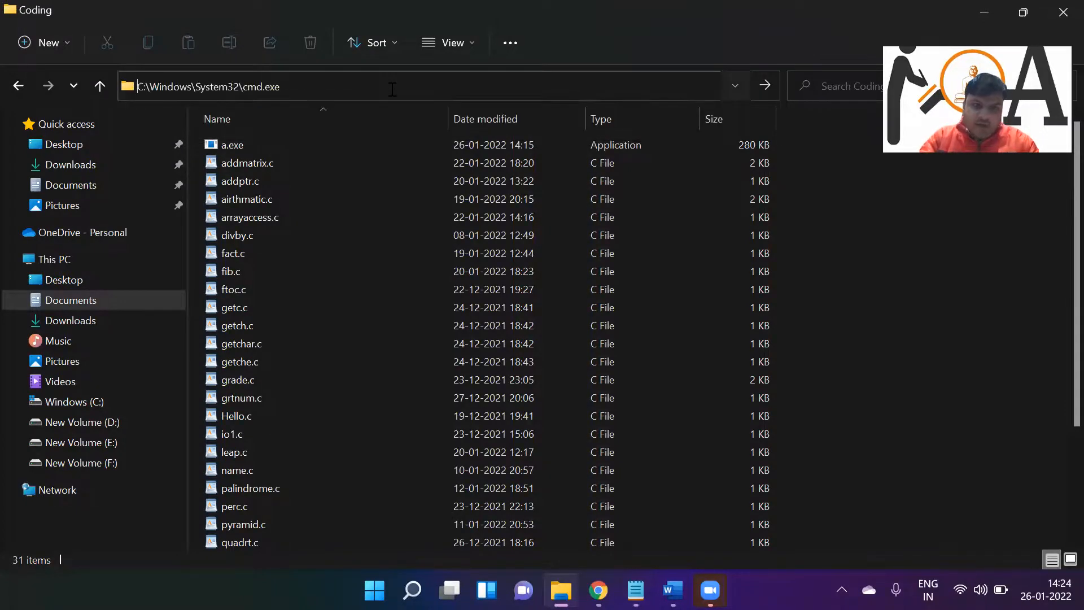
Step: Open a command prompt in the Coding folder and compile swp.c with gcc
key("enter")
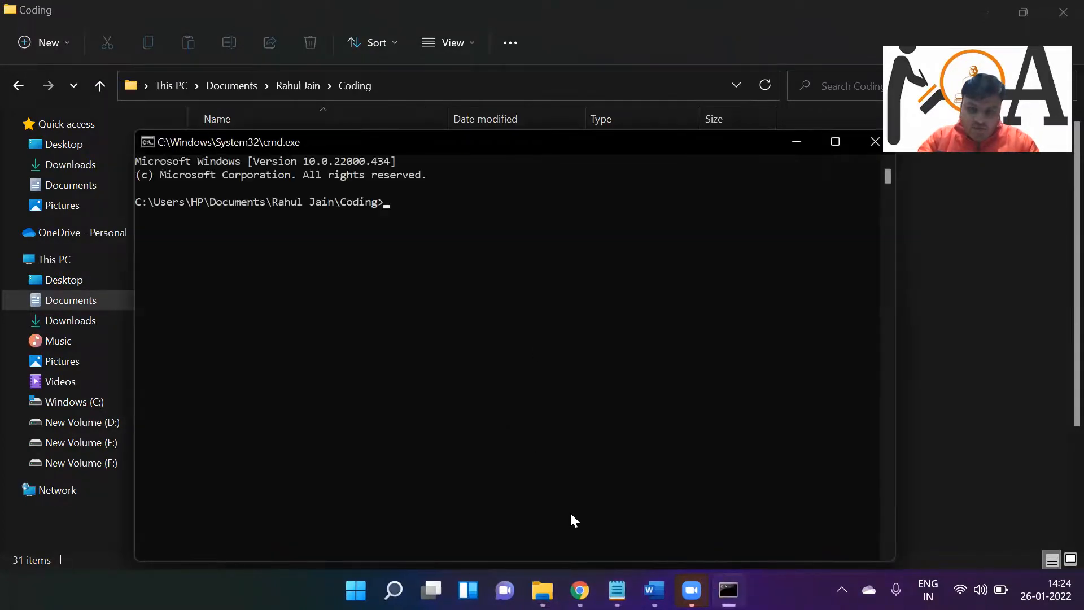
type("gcc")
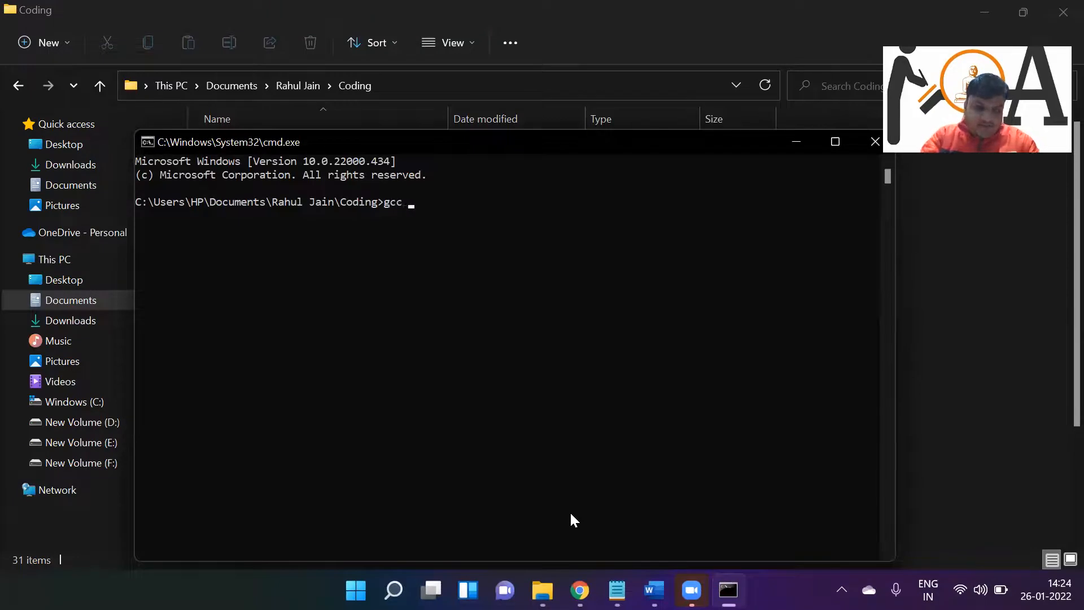
type("swp.c")
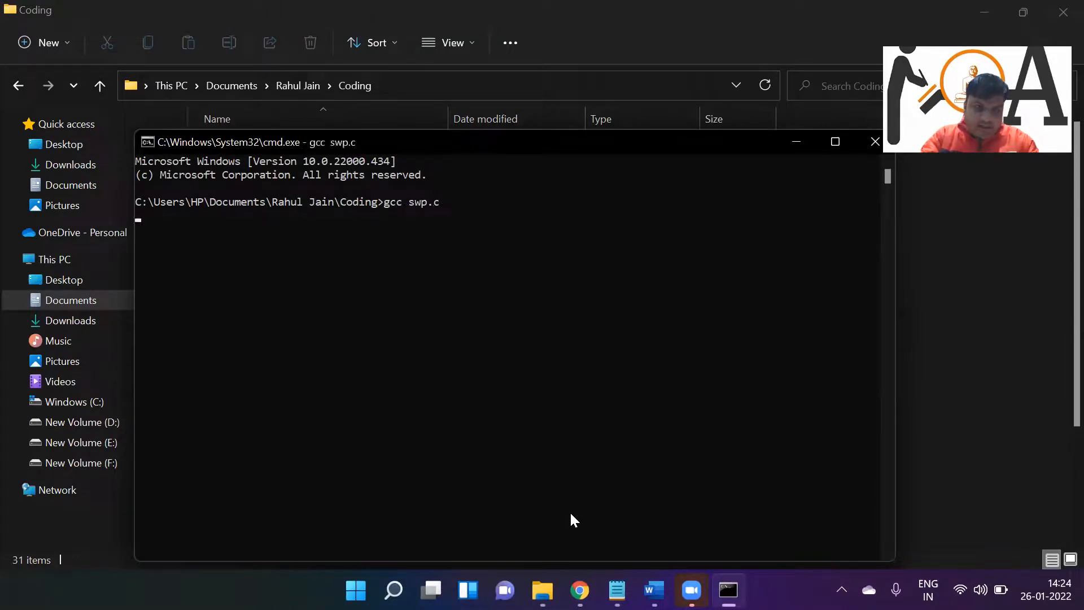
Step: Run a with inputs 100 and 200, showing num1 as 200 and num2 as 100
type("ahul Jain\\Coding>a")
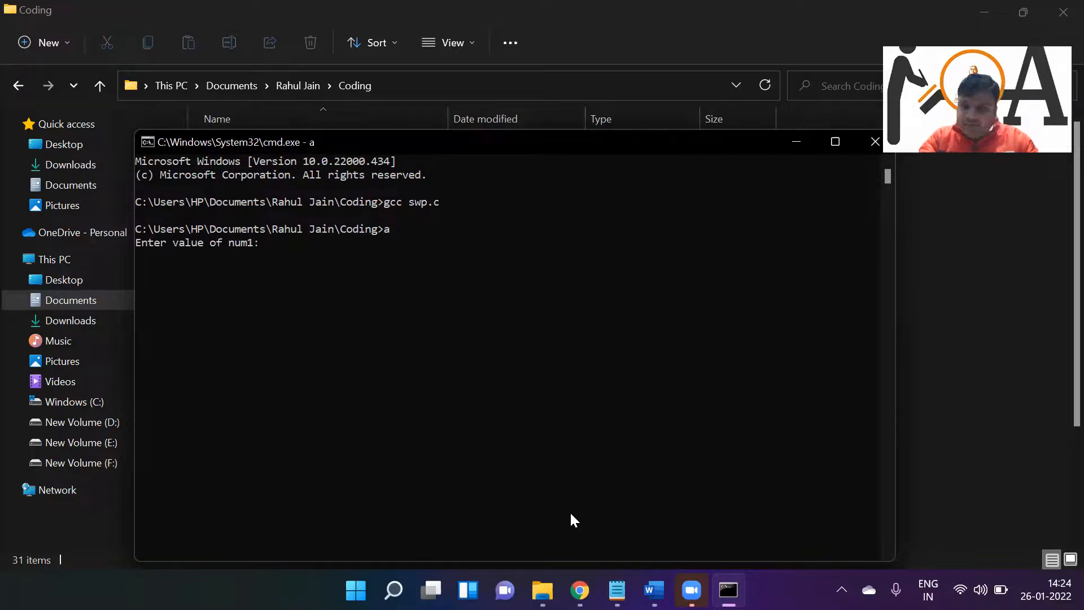
type("100")
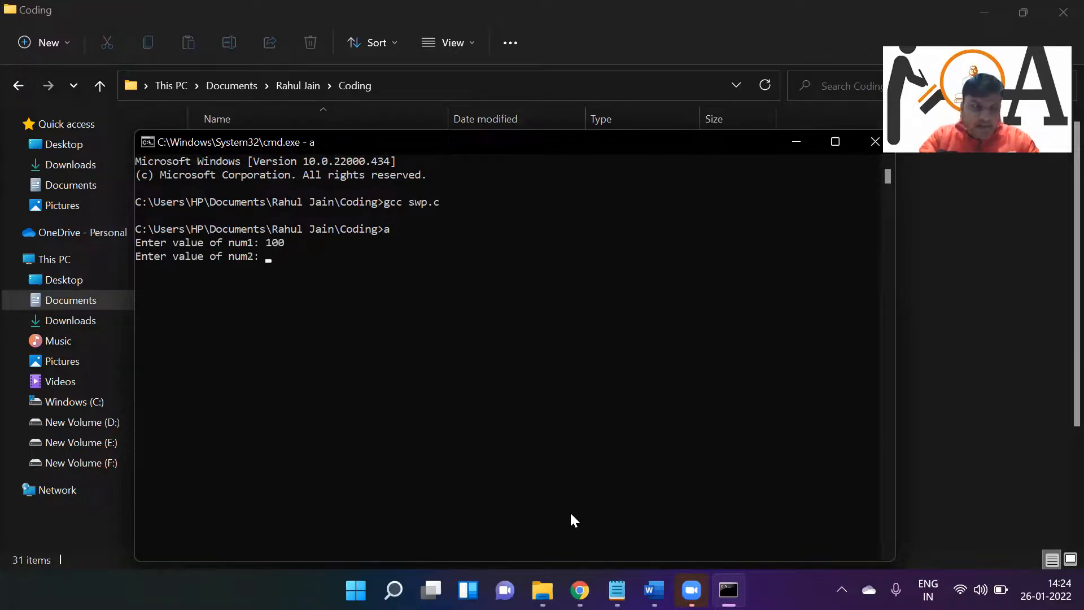
type("200")
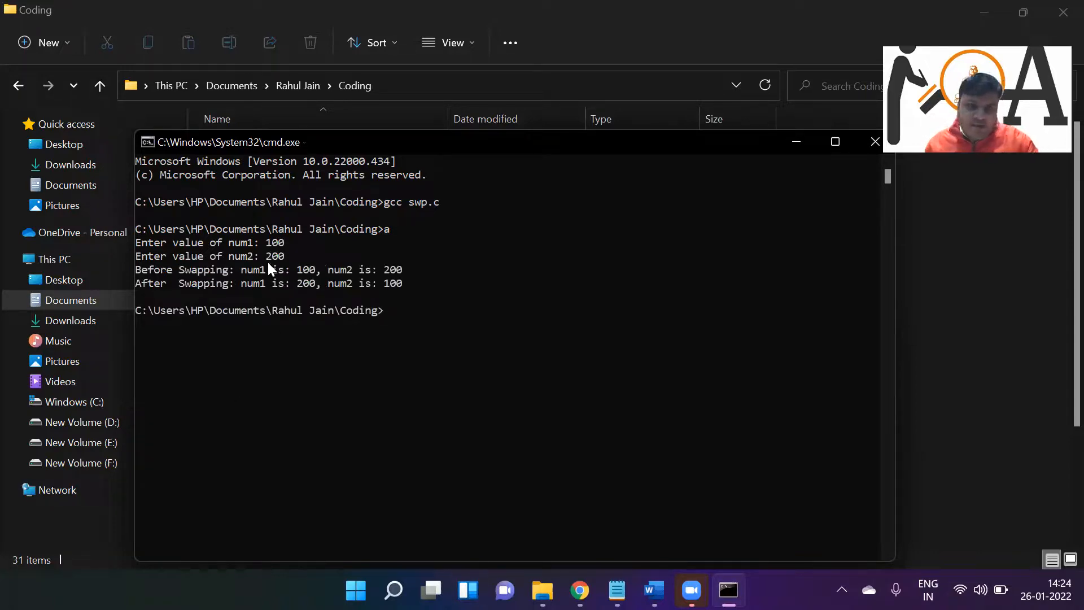
mouse_move(422, 280)
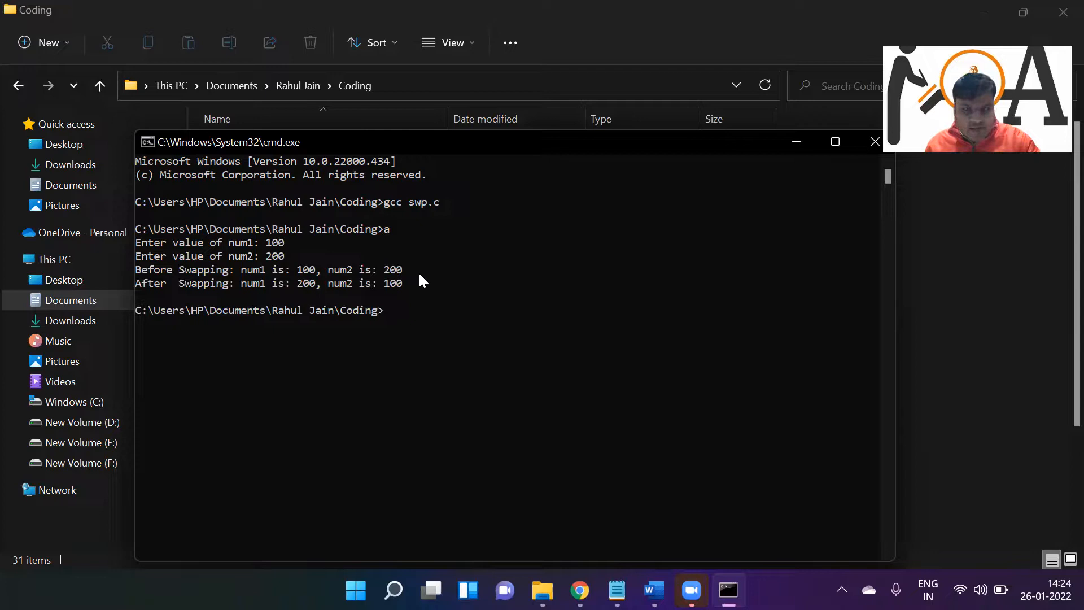
mouse_move(311, 294)
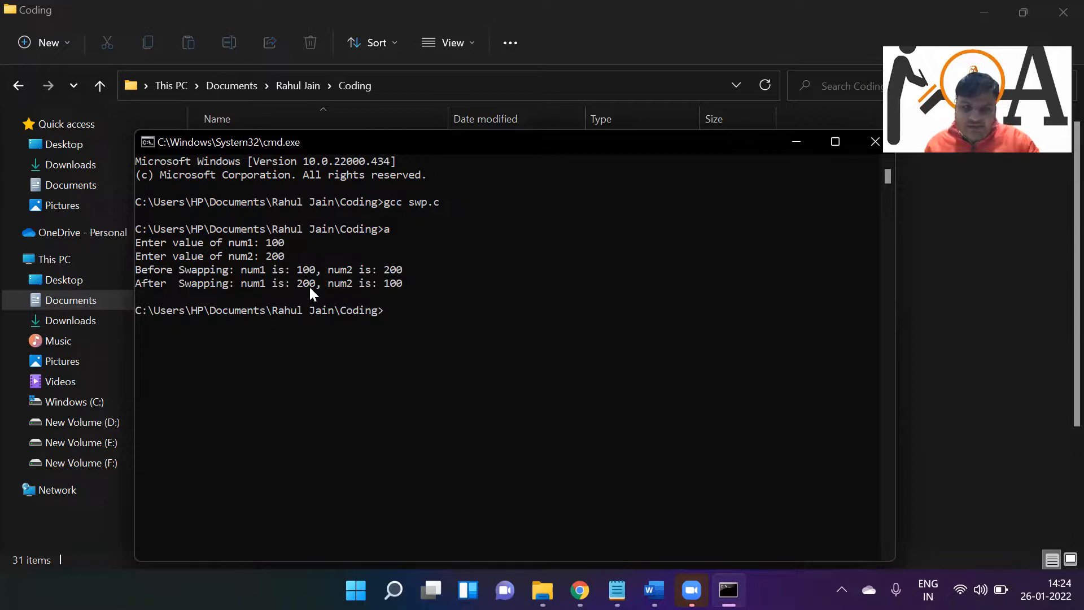
mouse_move(403, 296)
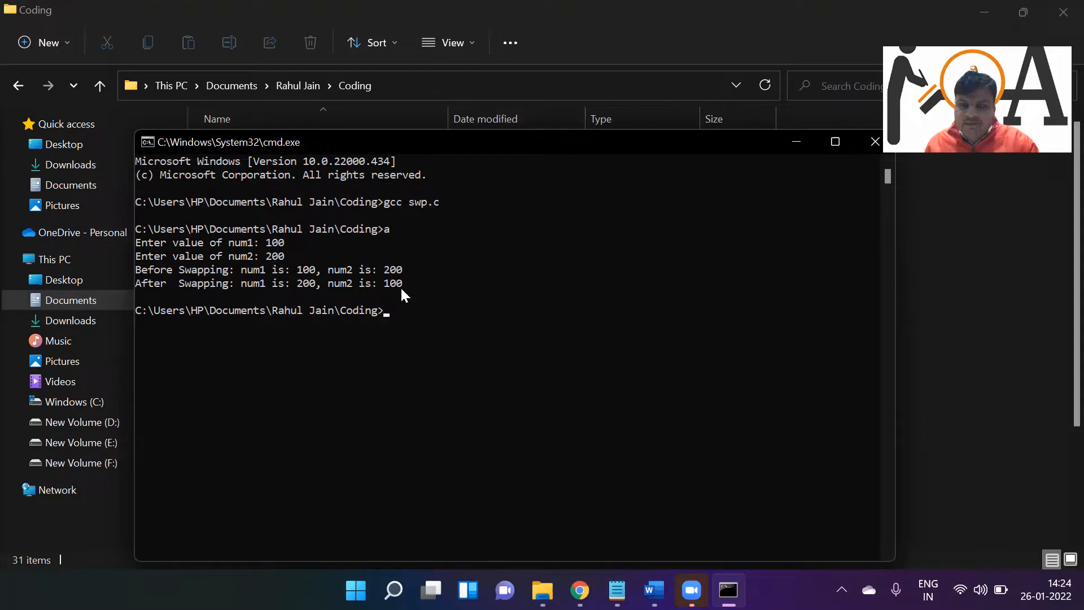
mouse_move(474, 320)
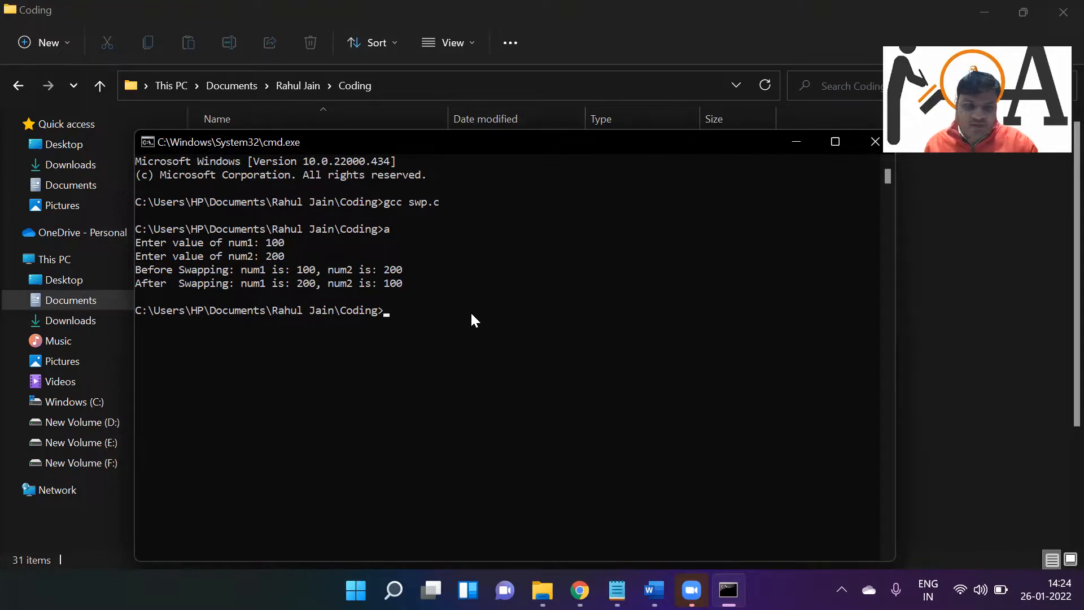